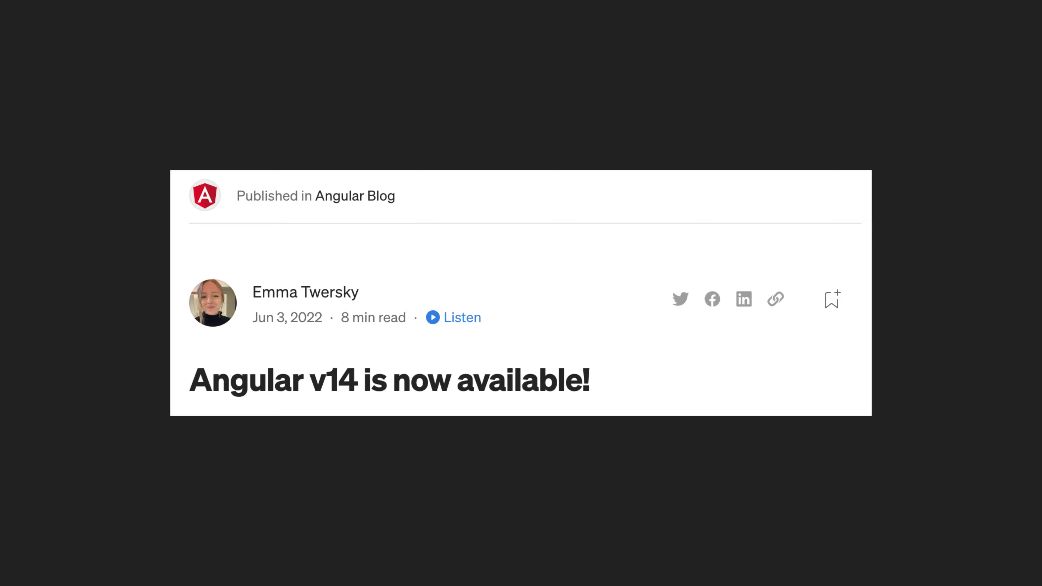
pyautogui.moveTo(287, 317)
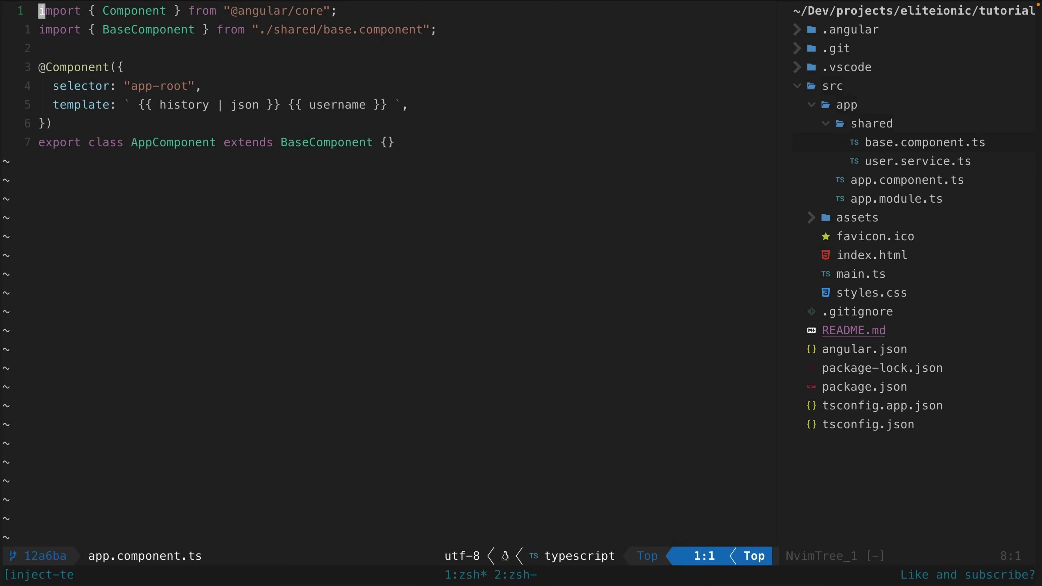
pyautogui.press('G')
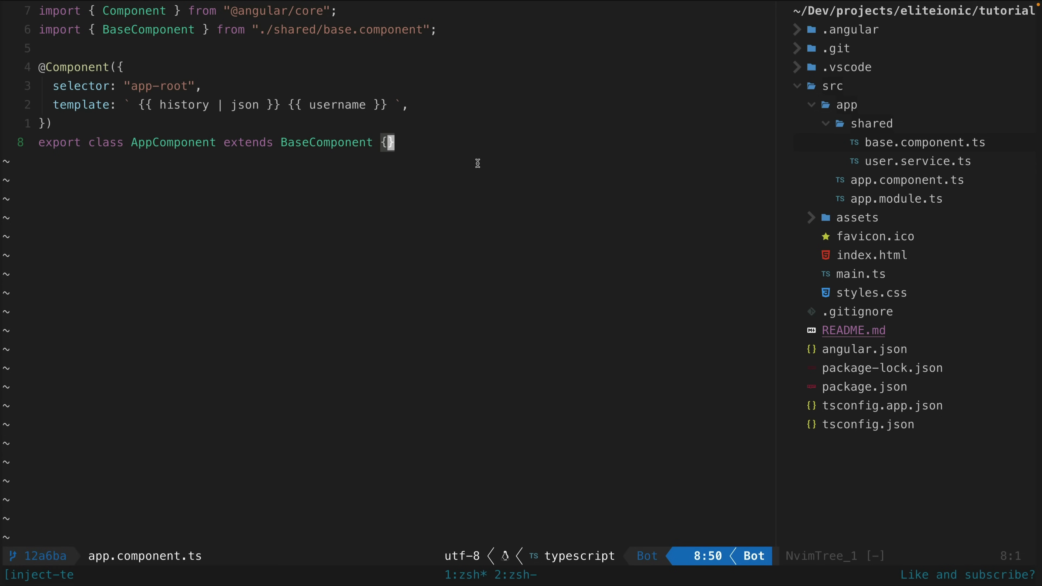